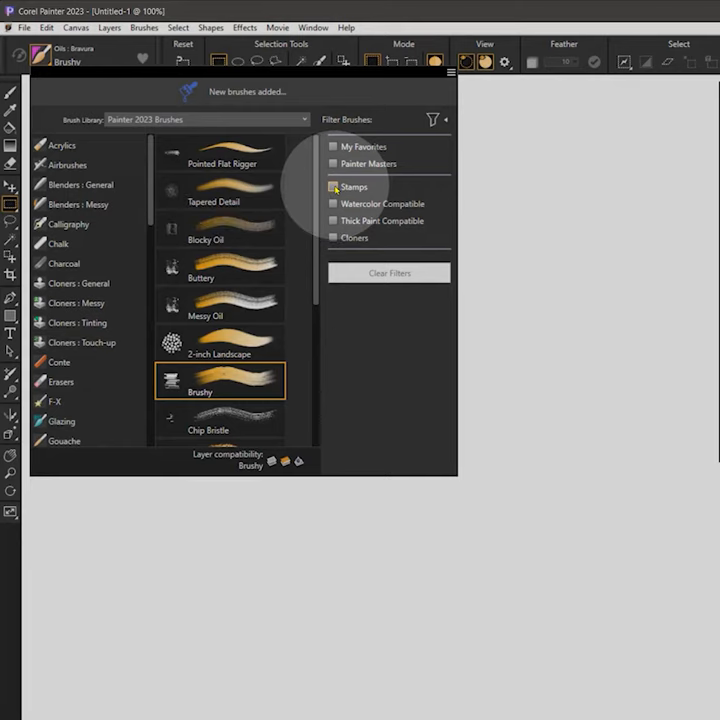
Step: Scroll the brush panels to reveal the Brushy variant's dab preview and captured dabs
scroll(down, 3)
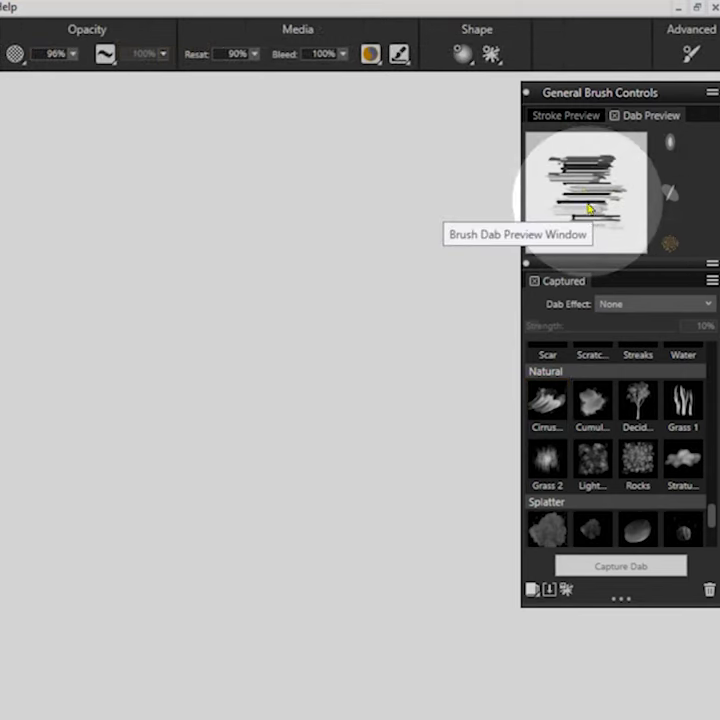
click(490, 36)
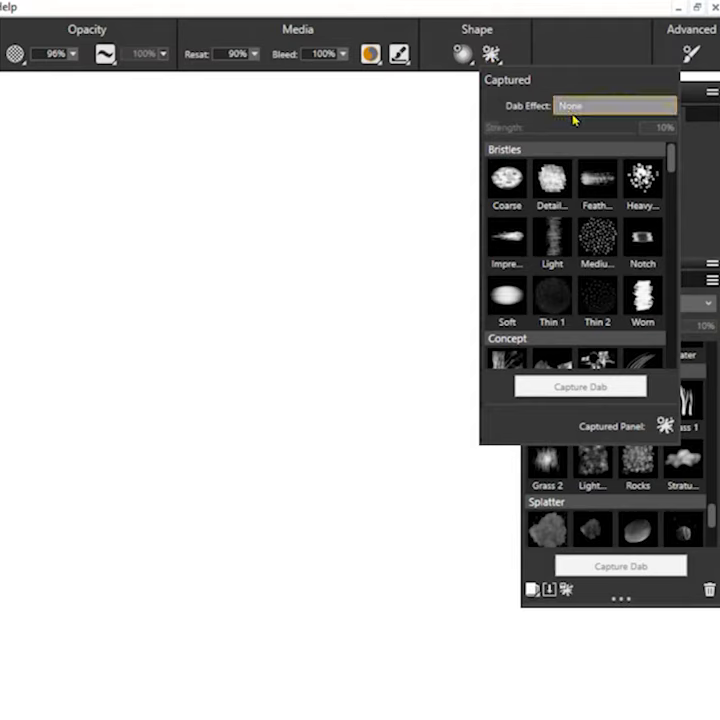
mouse_move(664, 426)
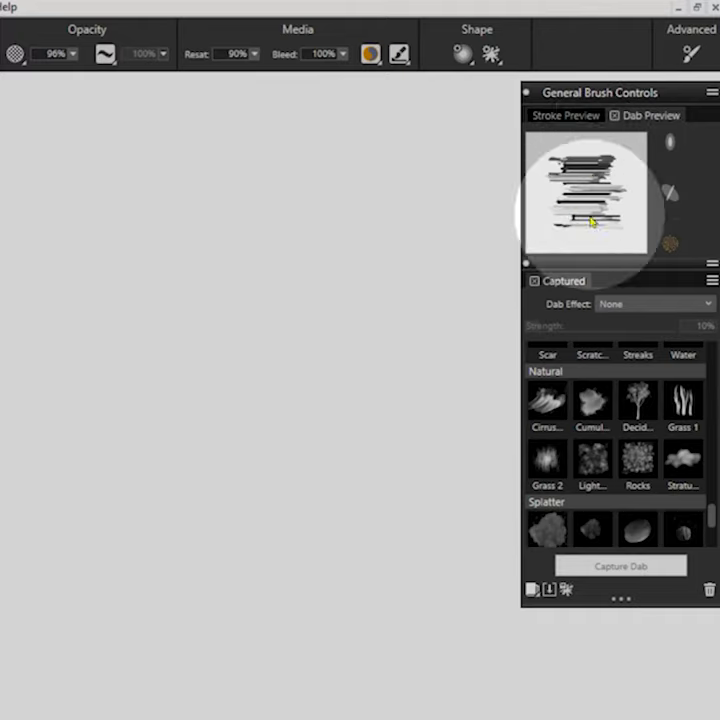
mouse_move(588, 212)
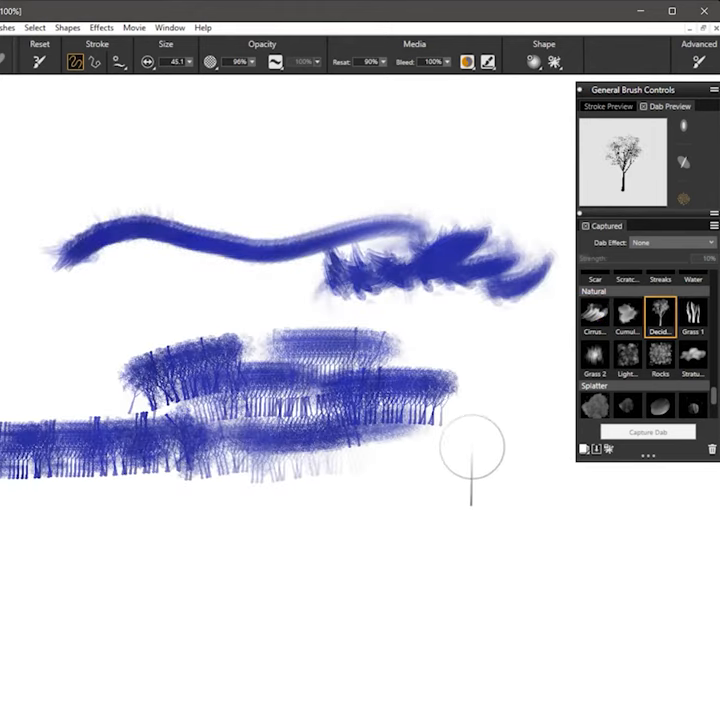
mouse_move(456, 476)
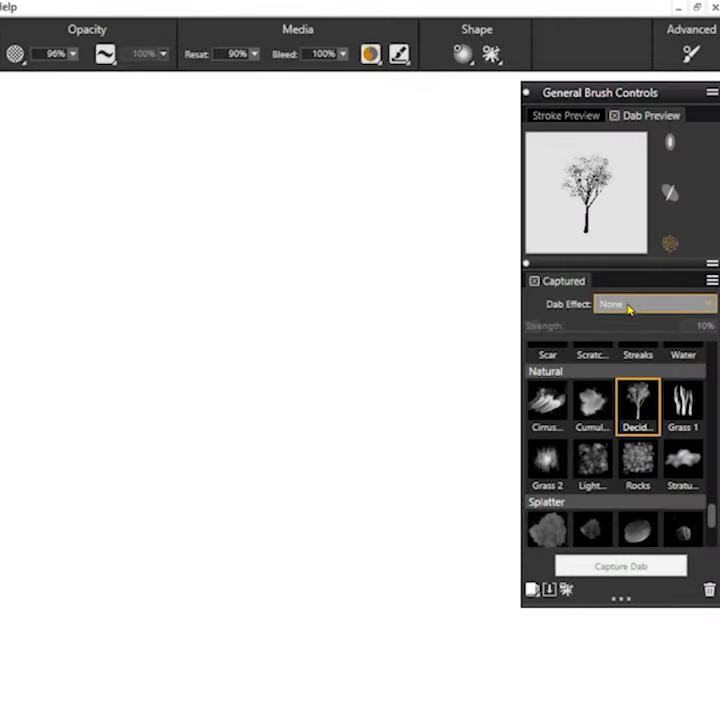
Step: Apply the Erode dab effect to the Cumulus dab at 50% strength and paint green foliage strokes
click(650, 304)
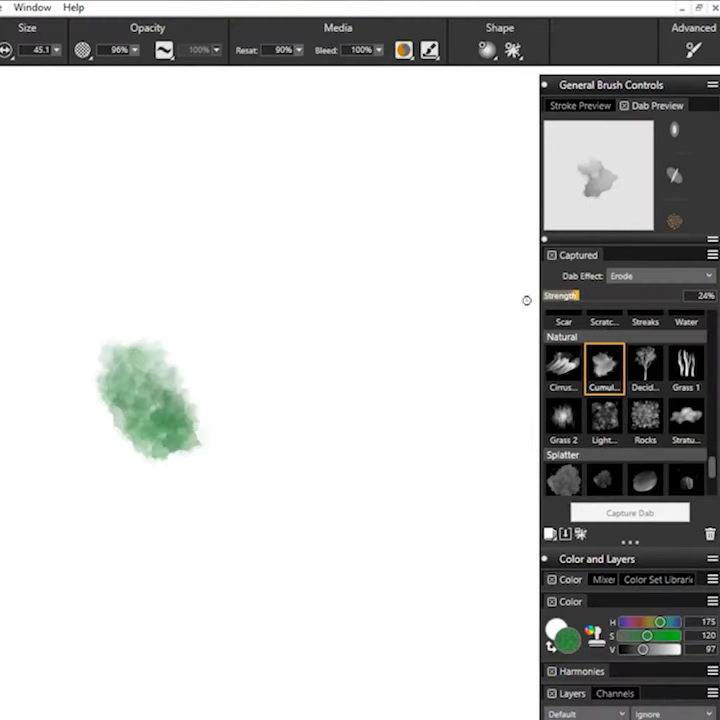
drag(250, 400, 430, 390)
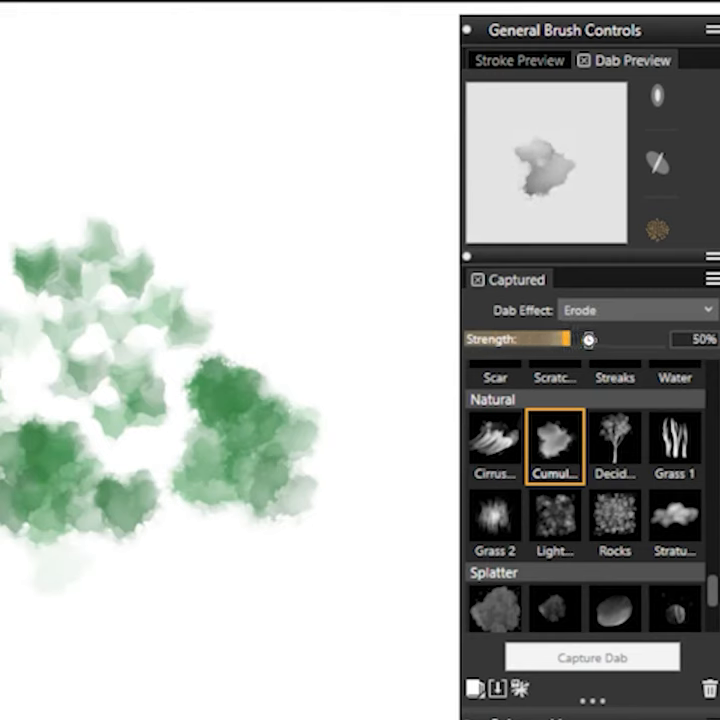
drag(576, 338, 480, 338)
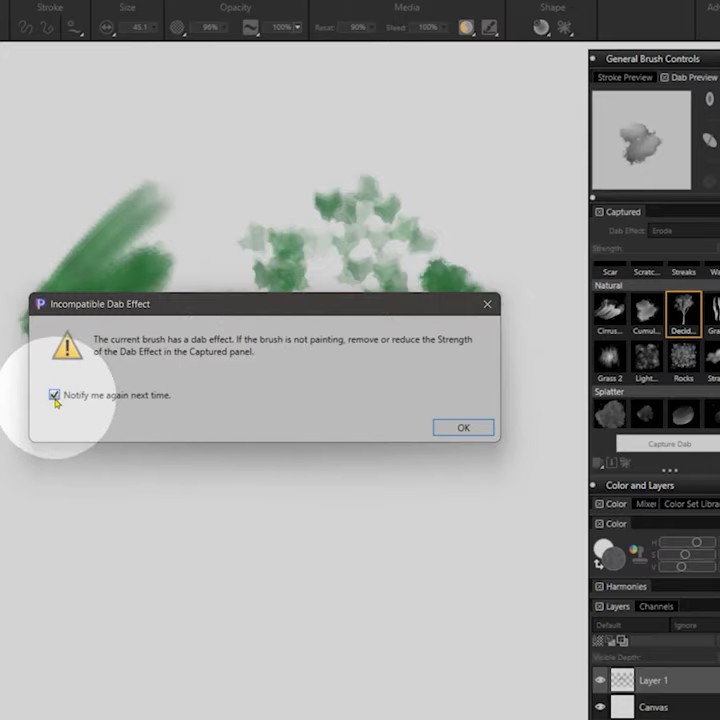
Step: Suppress the incompatible dab effect warning and lower Erode strength to 3% for the Deciduous dab
click(462, 428)
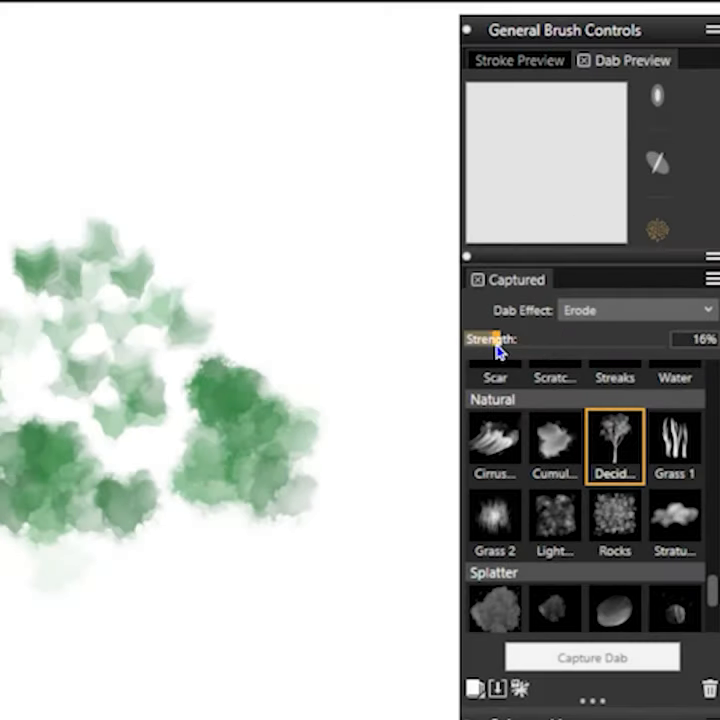
drag(500, 340, 472, 340)
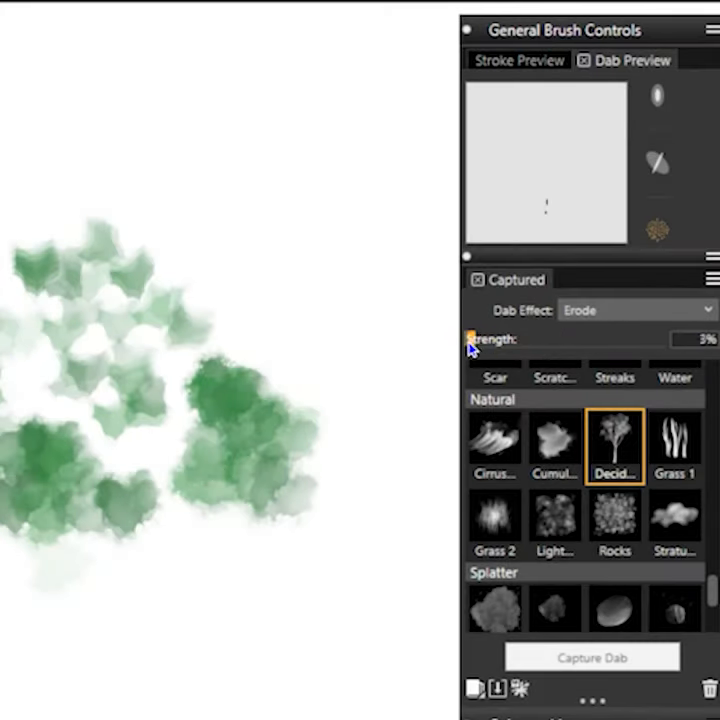